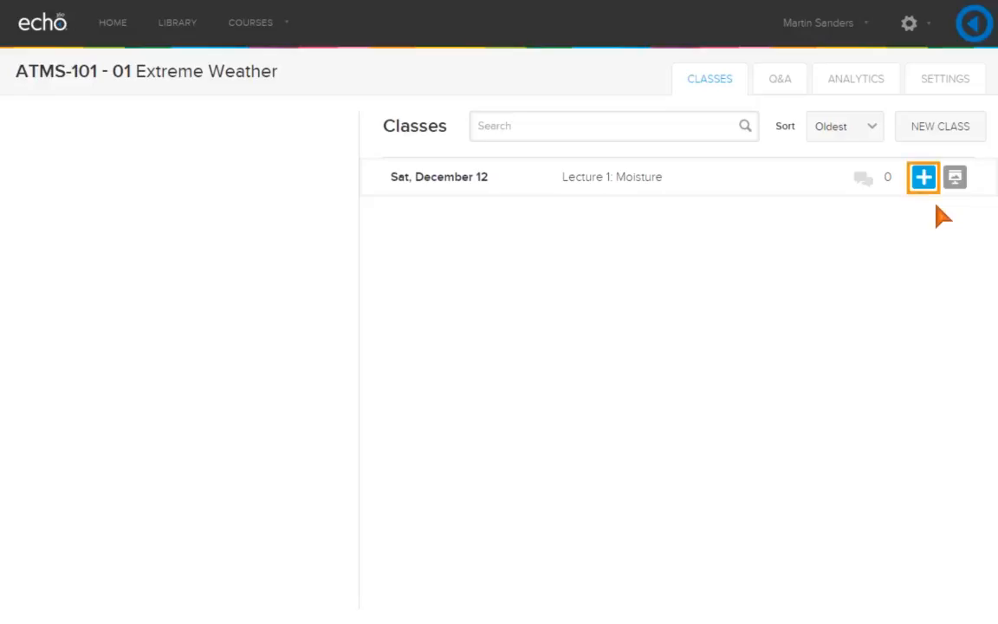
Attach Lecture01_Moisture.mp4 from the library to the Lecture 1: Moisture class.
click(921, 176)
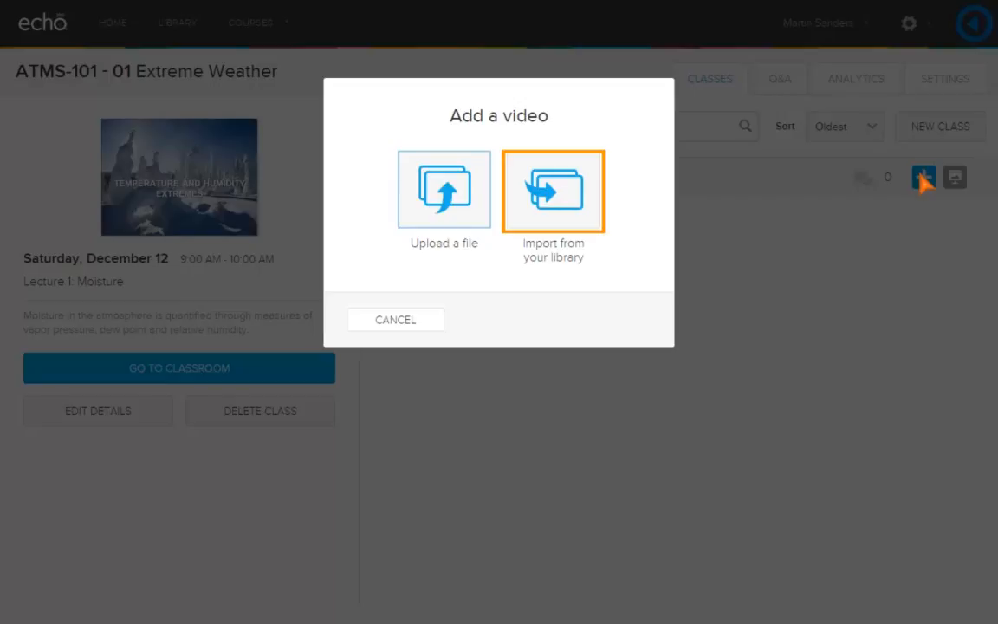
click(553, 191)
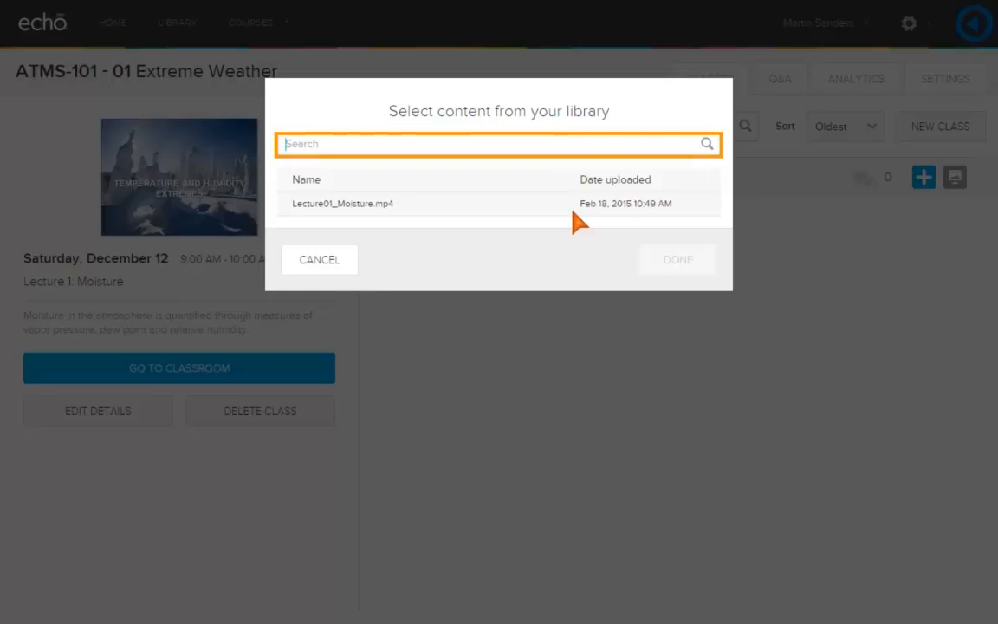
click(499, 205)
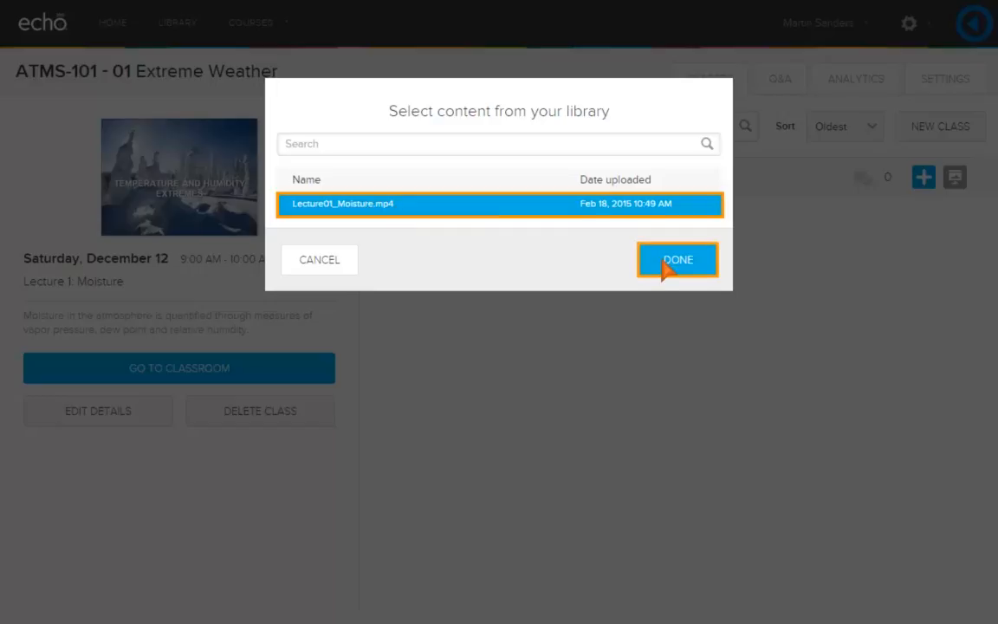
click(678, 260)
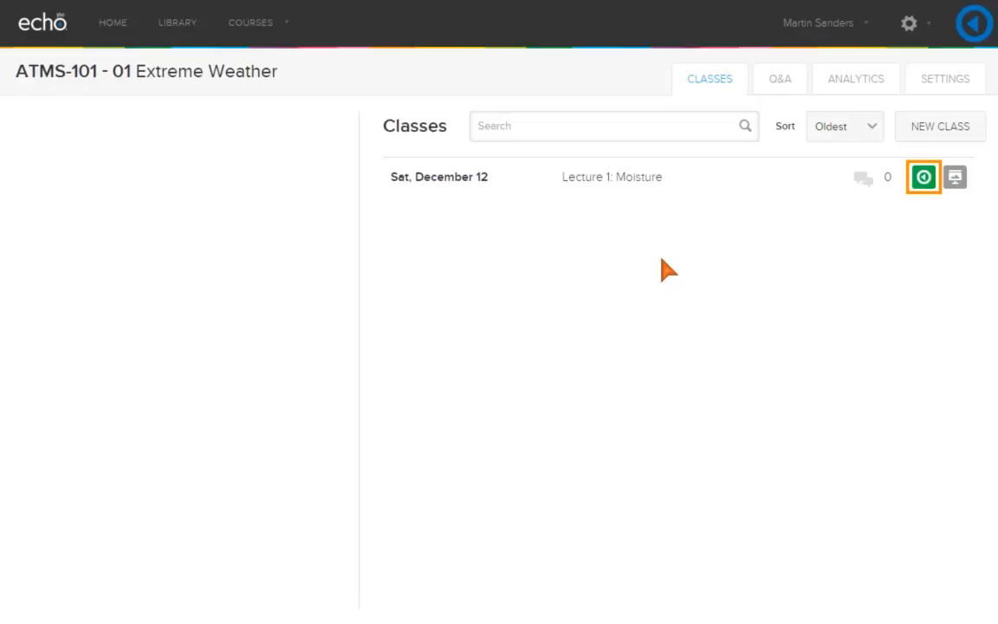
Show the action menu for the class's attached Lecture01_Moisture.mp4 video.
click(922, 176)
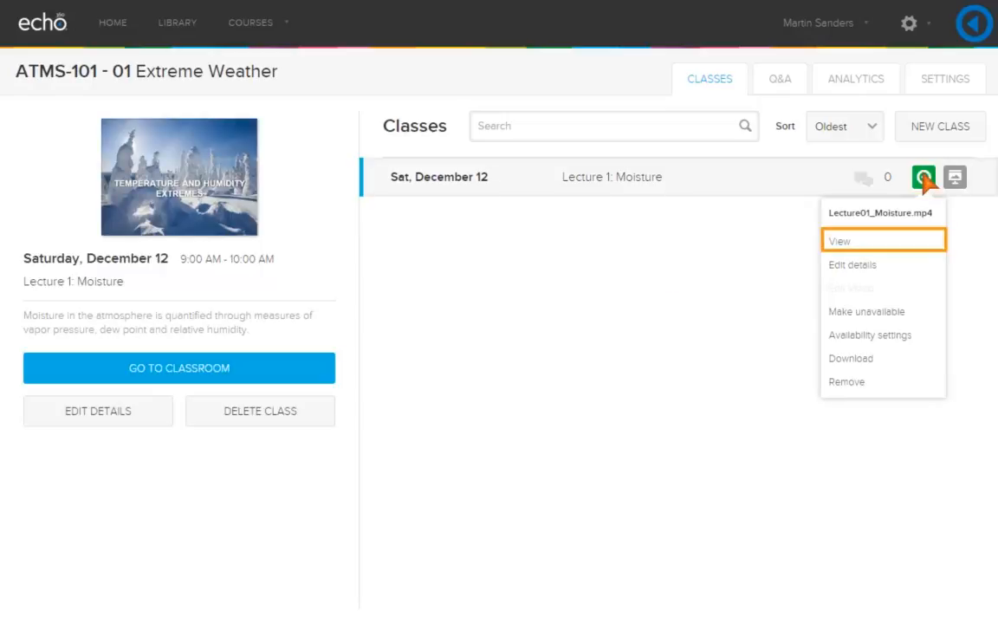
mouse_move(881, 264)
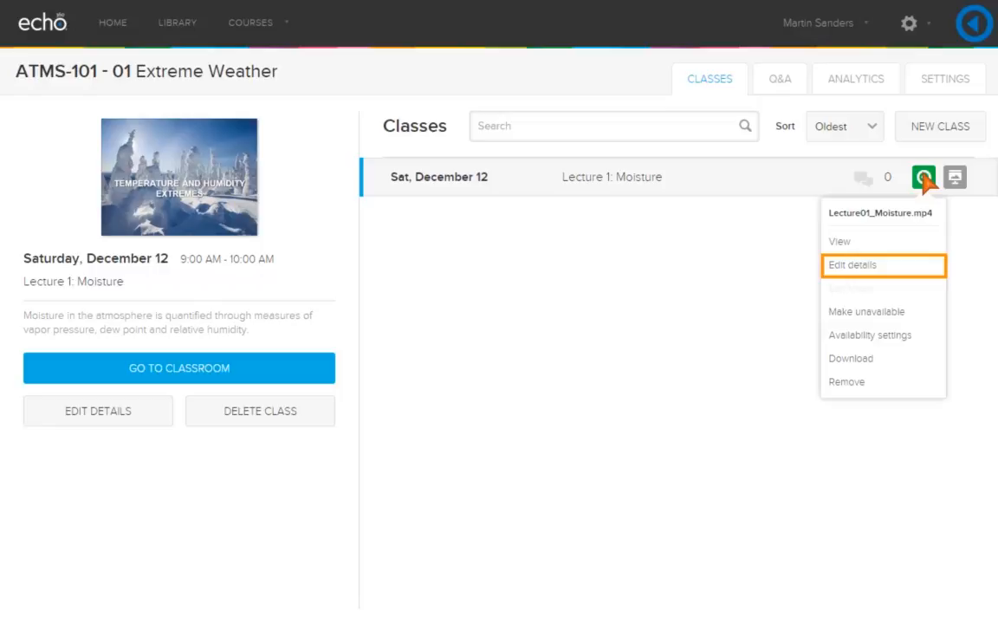
mouse_move(884, 310)
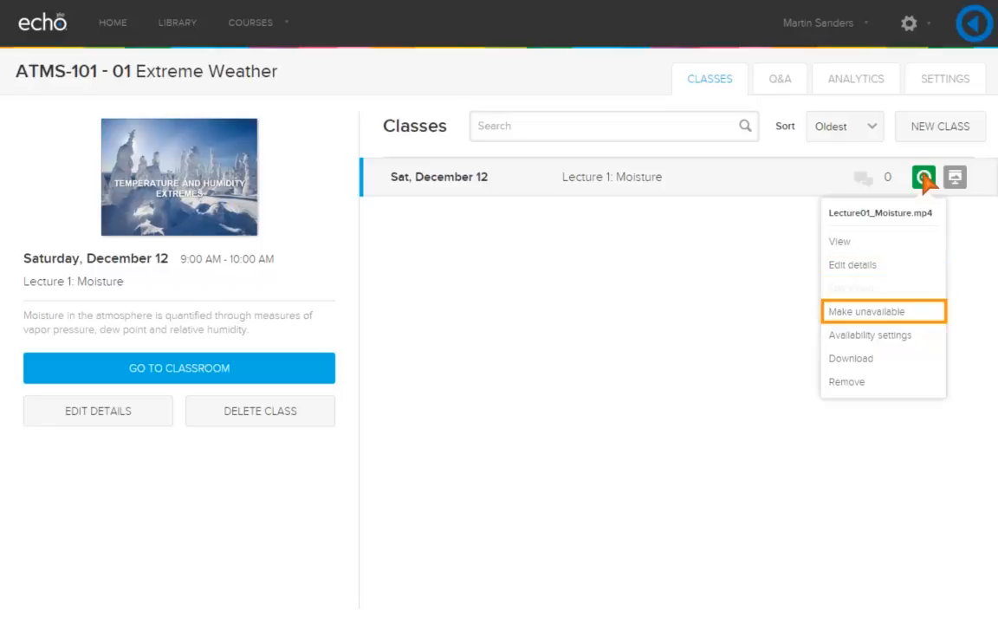
mouse_move(869, 334)
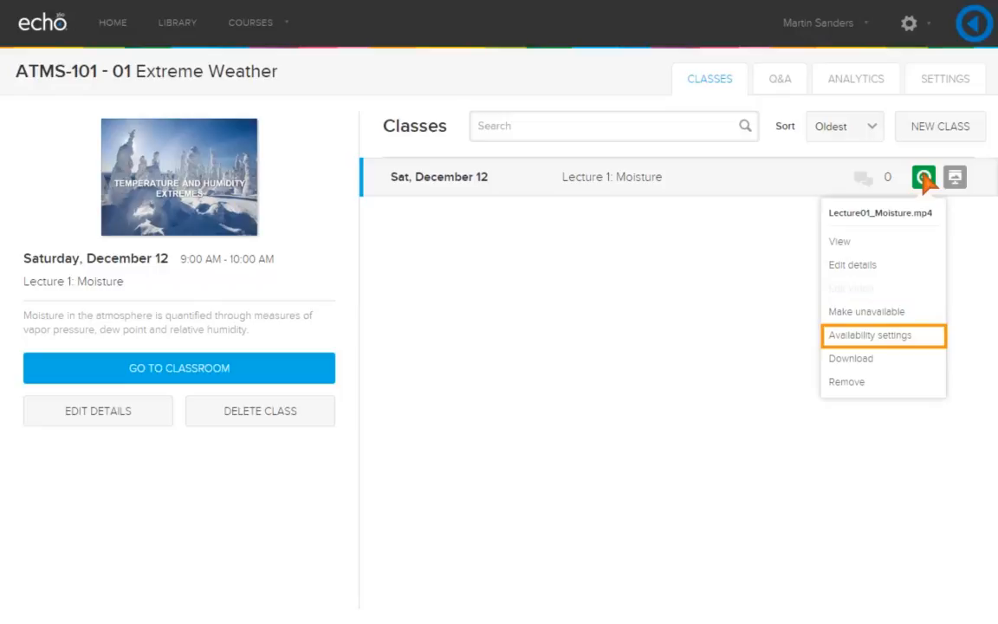
mouse_move(848, 357)
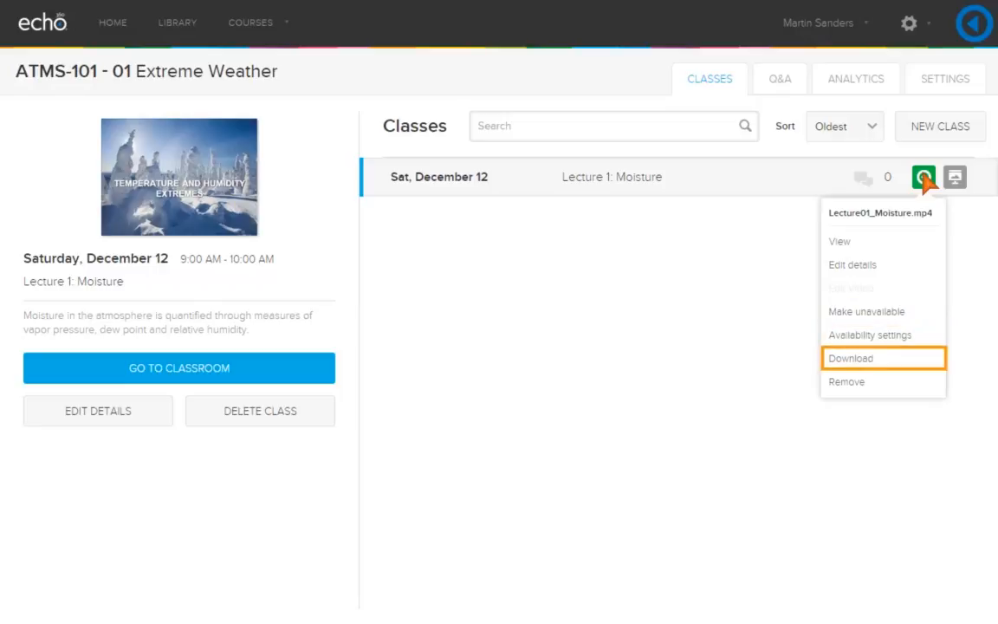
mouse_move(847, 381)
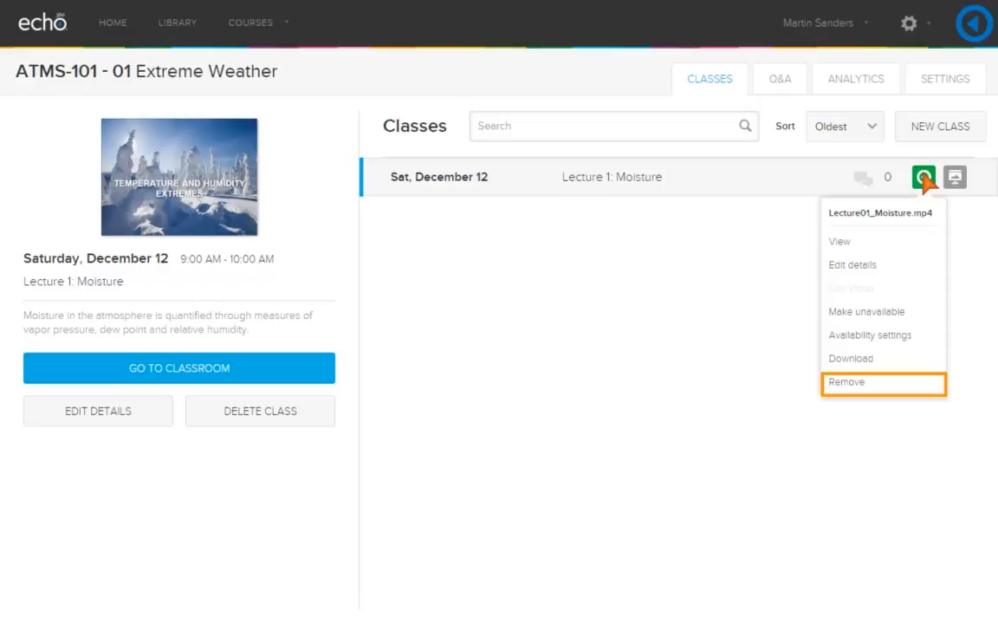
mouse_move(882, 263)
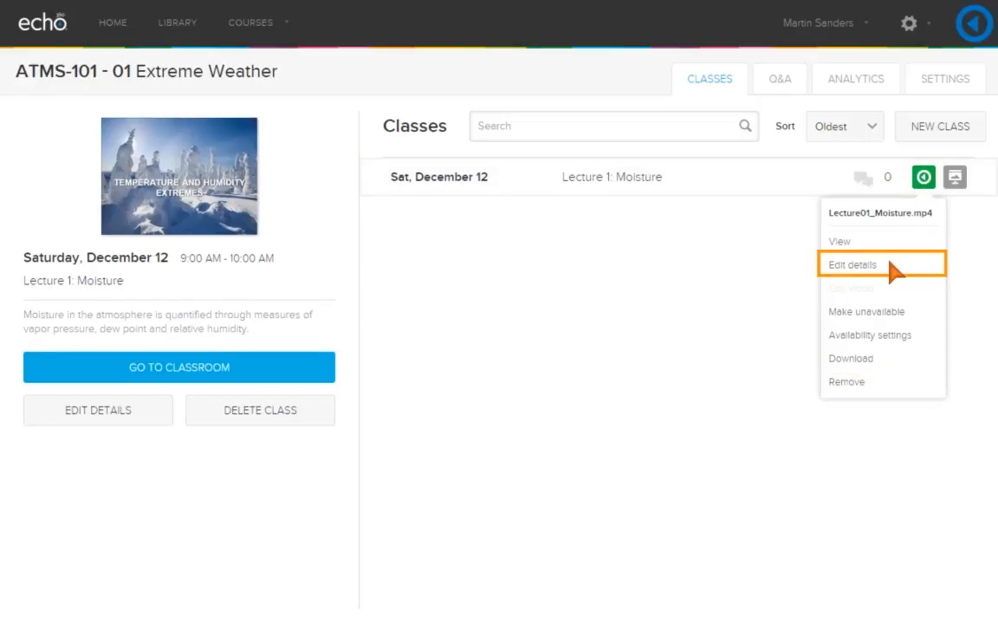
Retitle the video 'Moisture Lecture' with a description of how atmospheric moisture is quantified.
click(852, 263)
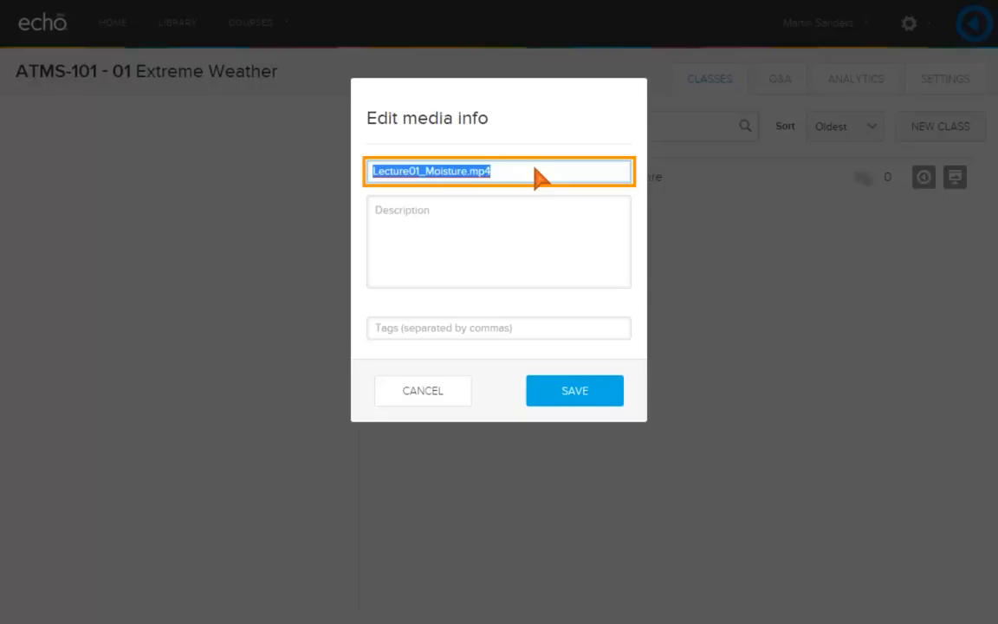
text(Moisture Lecture)
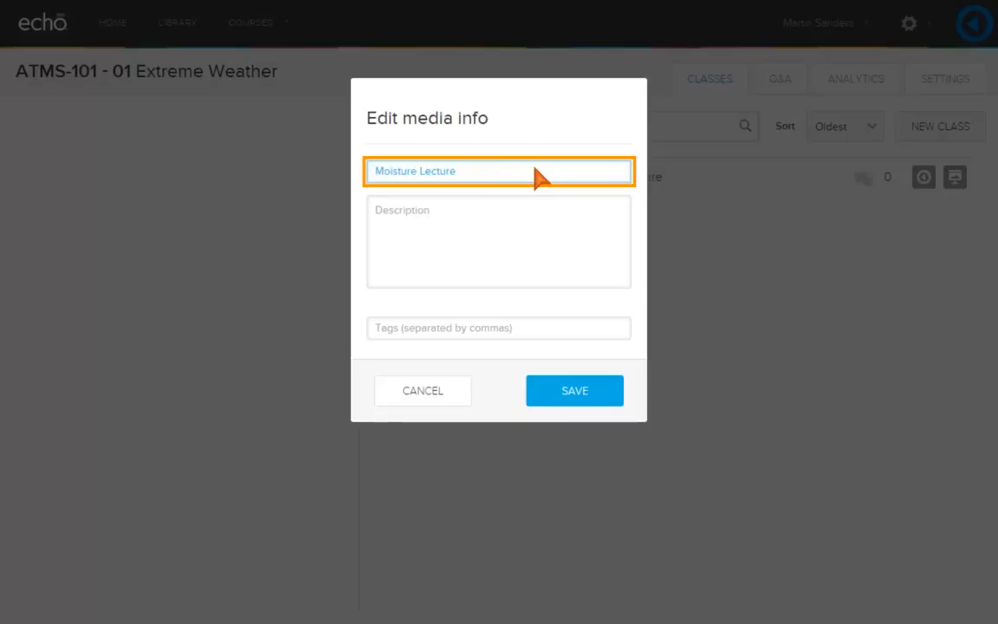
text(Moisture in the atmosphere is quantified through measures of vapor pressure, dew point and relative humidity.)
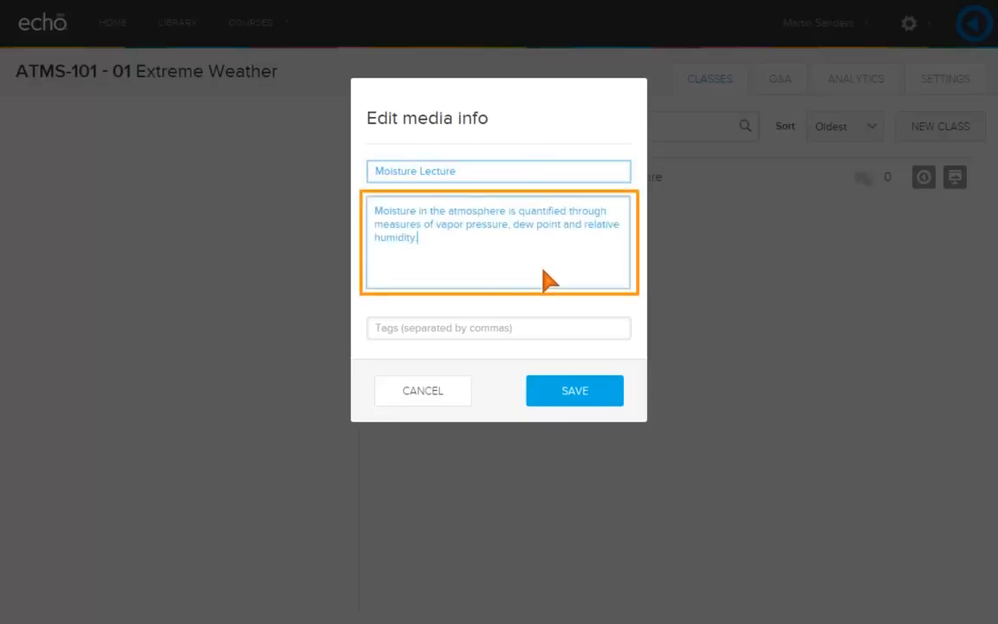
Tag it 'Moisture, Atmosphere, vapor, dew, humidity, weather' and save the details.
click(499, 328)
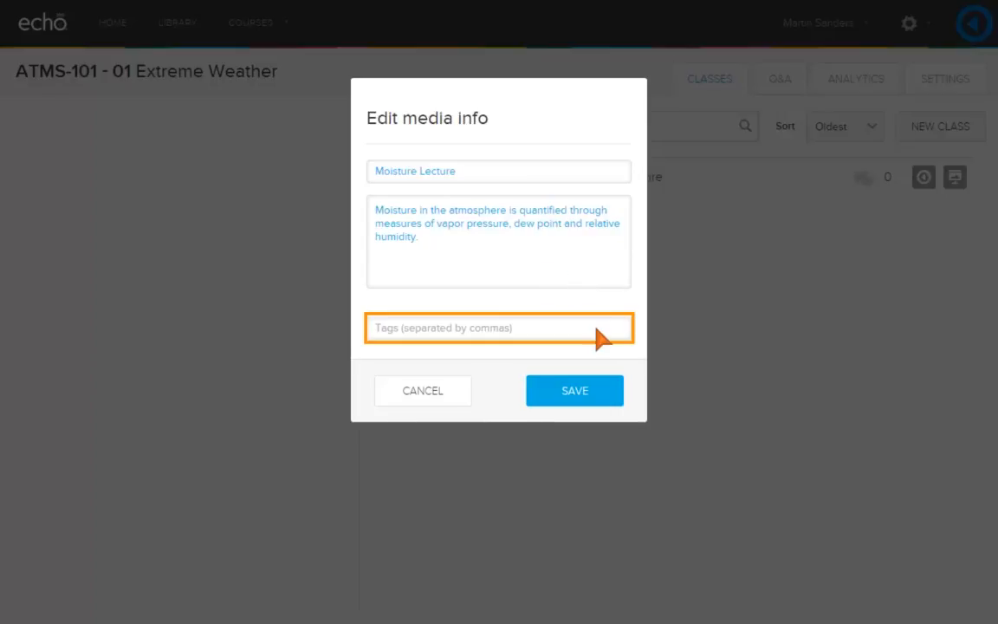
text(Moisture, Atmosphere, vapor, dew, humidity, weather)
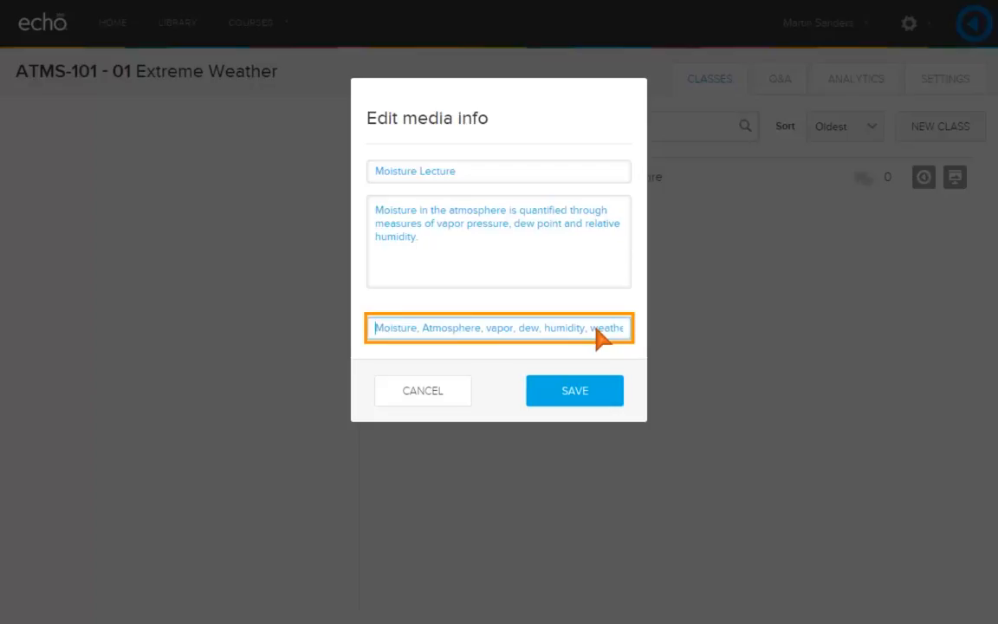
click(575, 390)
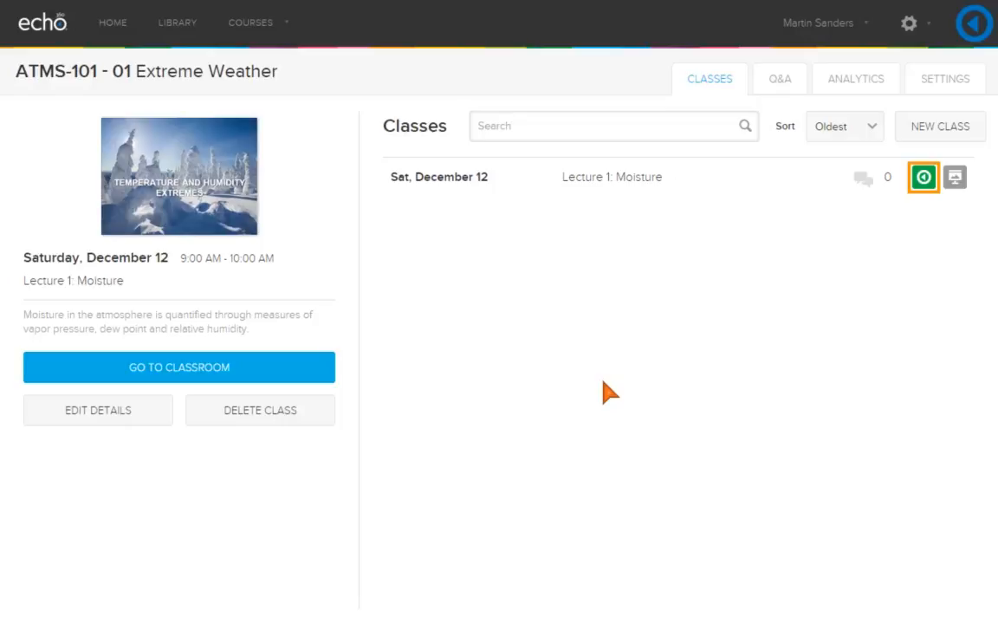
Schedule the video to become available on 2015-12-12 with no unavailability date.
click(924, 176)
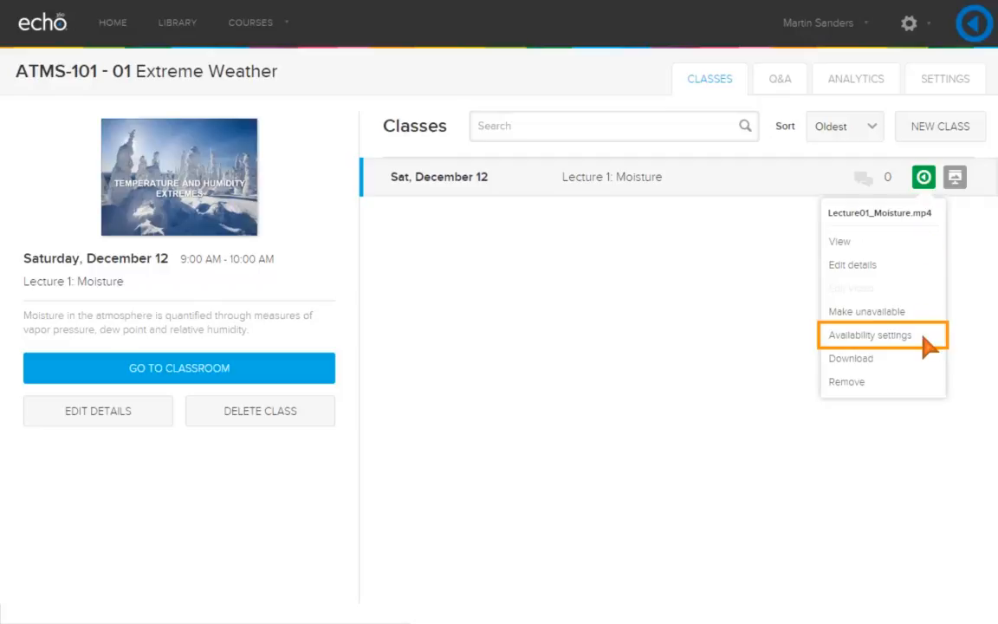
click(869, 335)
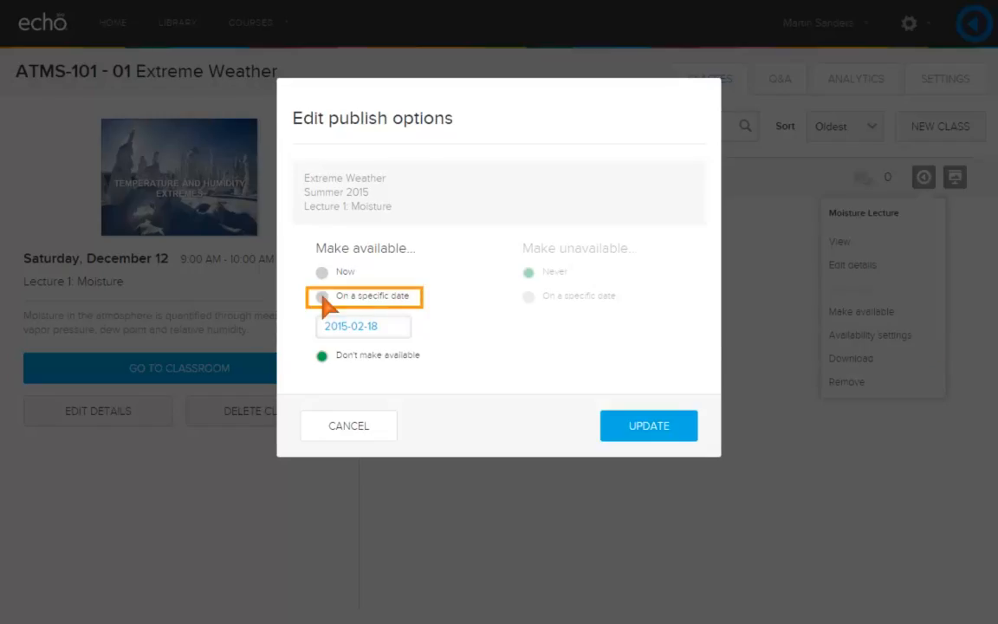
click(323, 295)
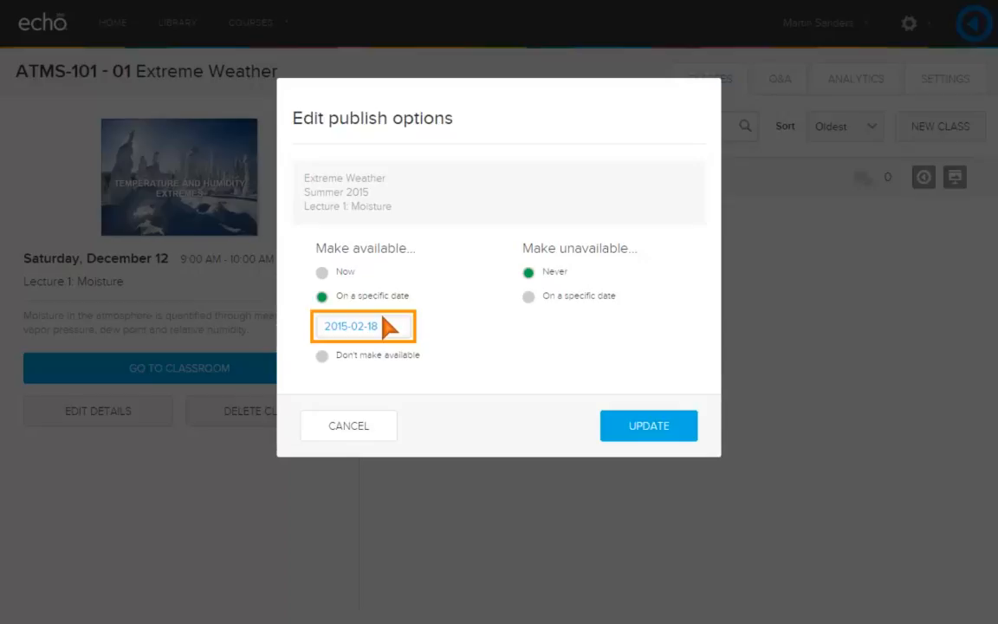
text(2015-12-12)
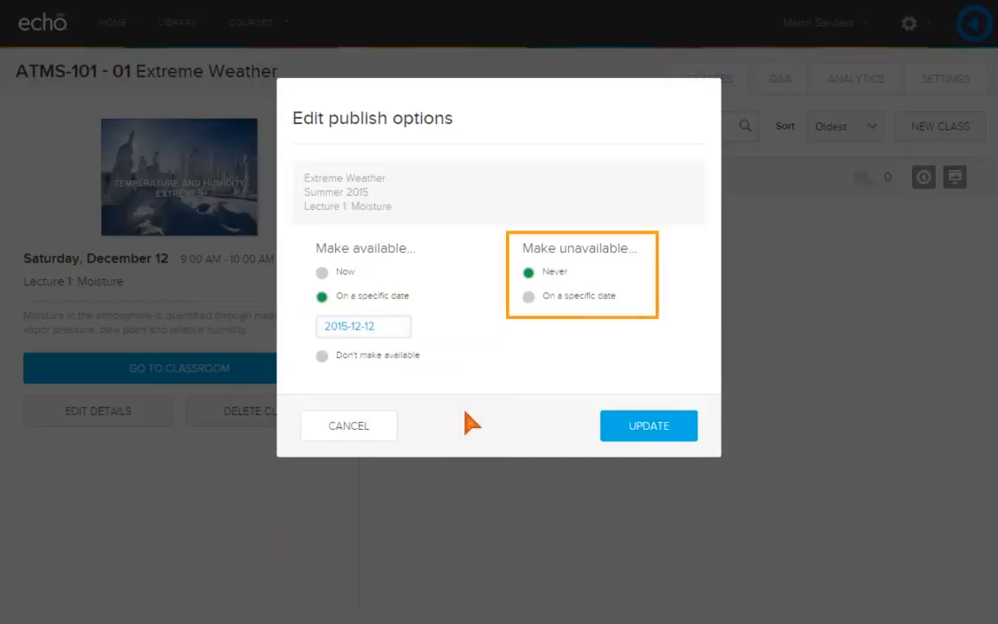